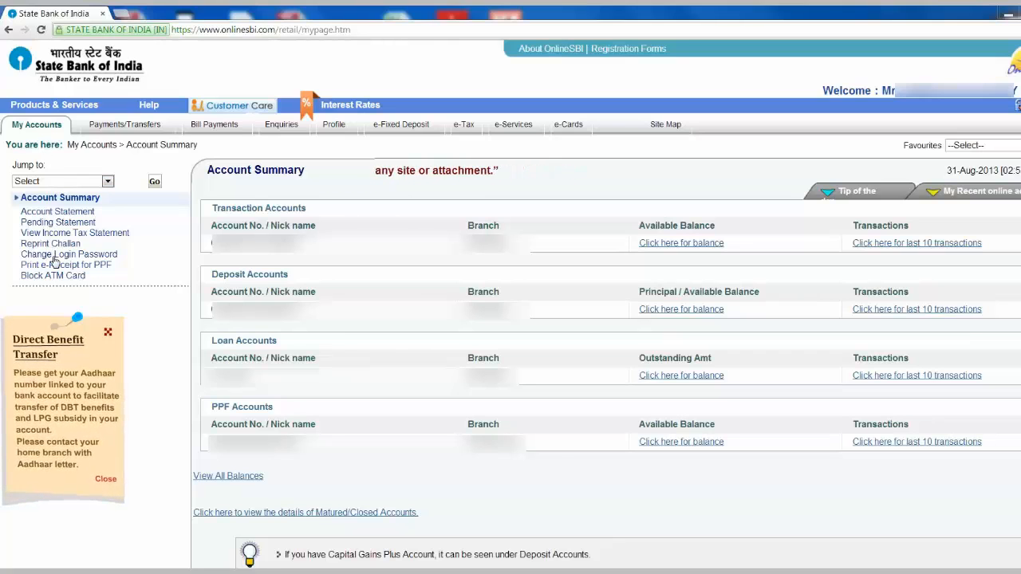
Go to Change Login Password from the left menu under Account Summary
click(69, 253)
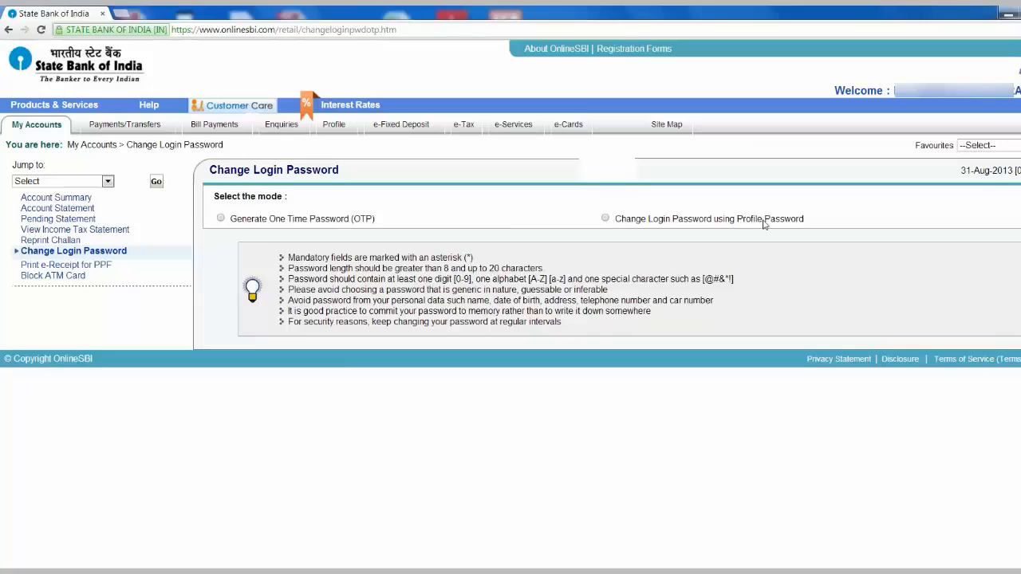
mouse_move(209, 247)
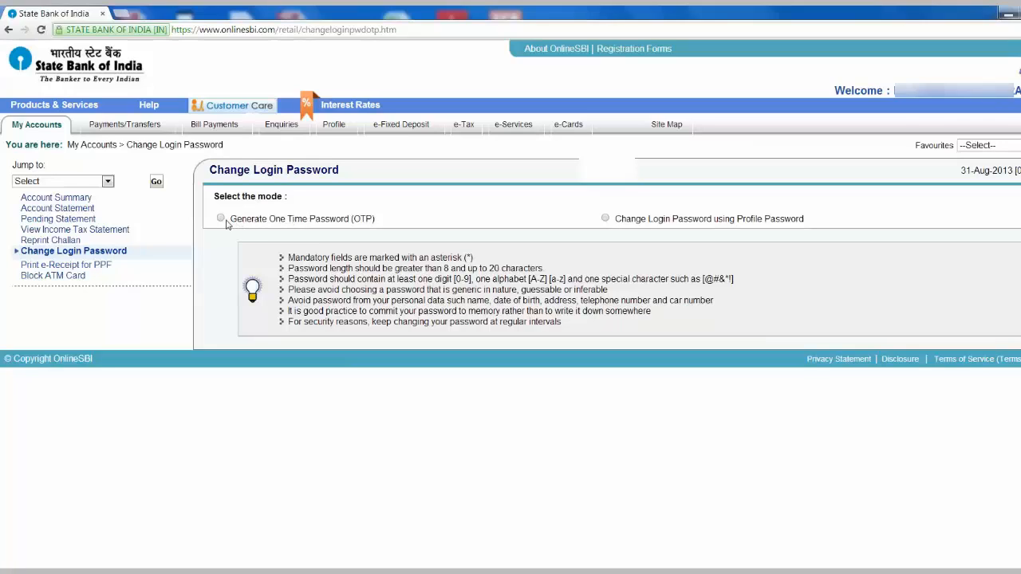
Choose the Generate One Time Password mode, enter the SMS OTP and submit it
click(220, 219)
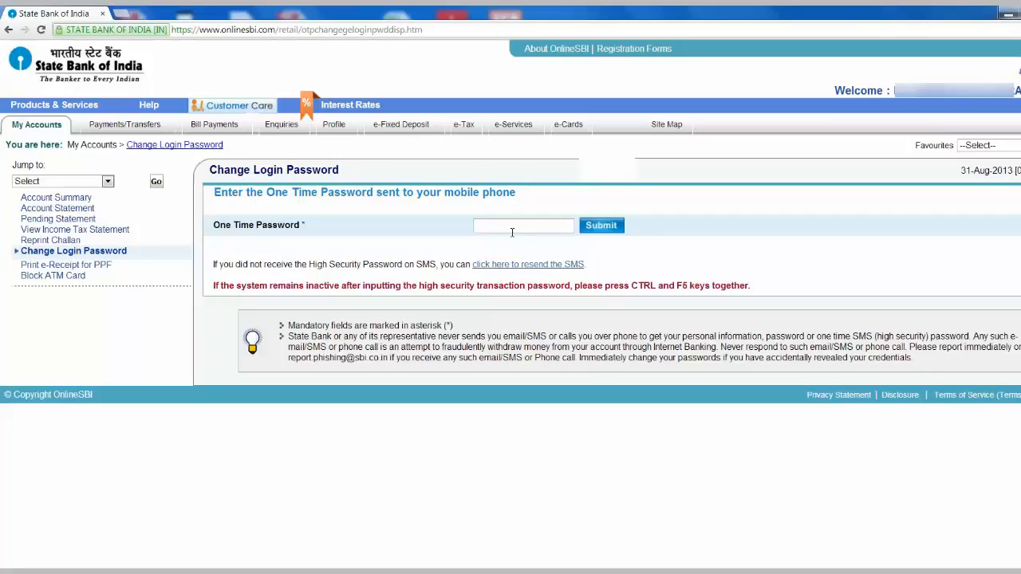
click(523, 225)
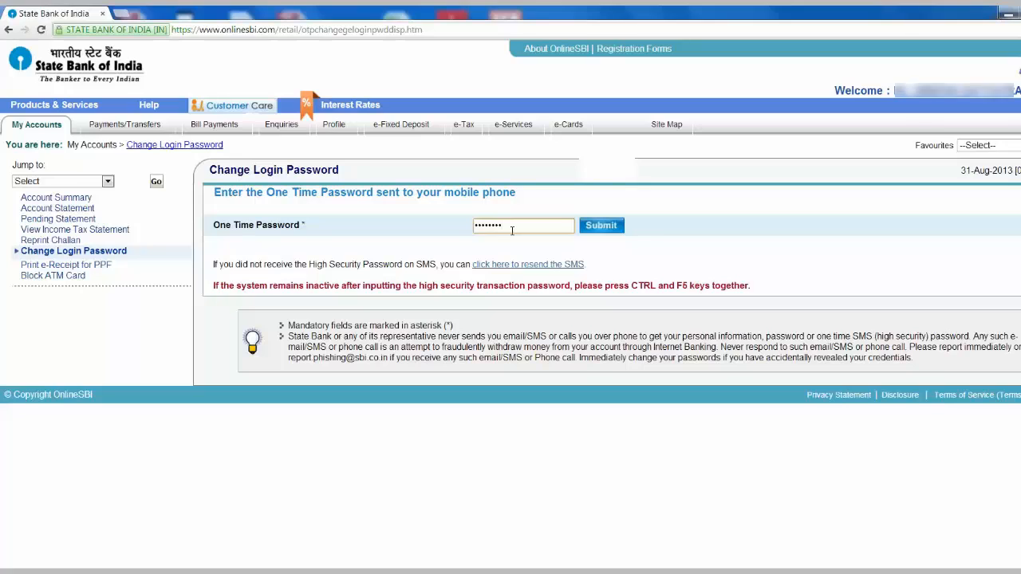
click(599, 225)
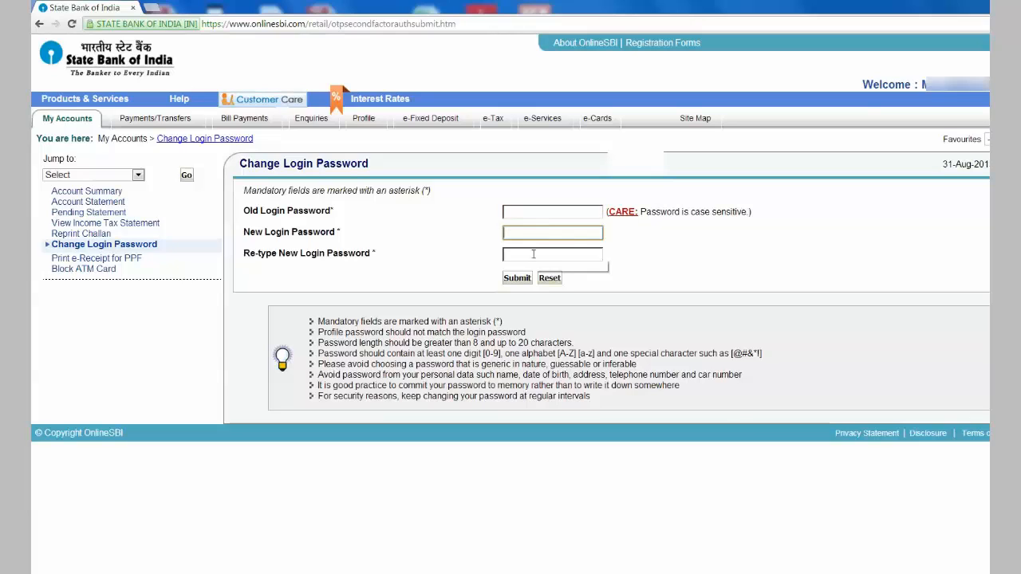
mouse_move(552, 253)
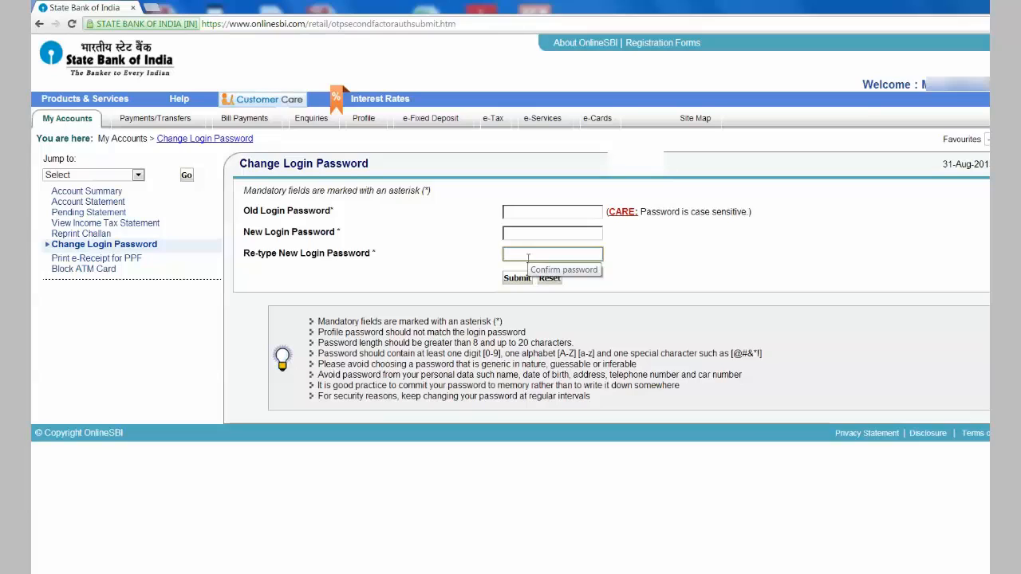
Enter the old login password, the new password twice, and submit the change
click(552, 211)
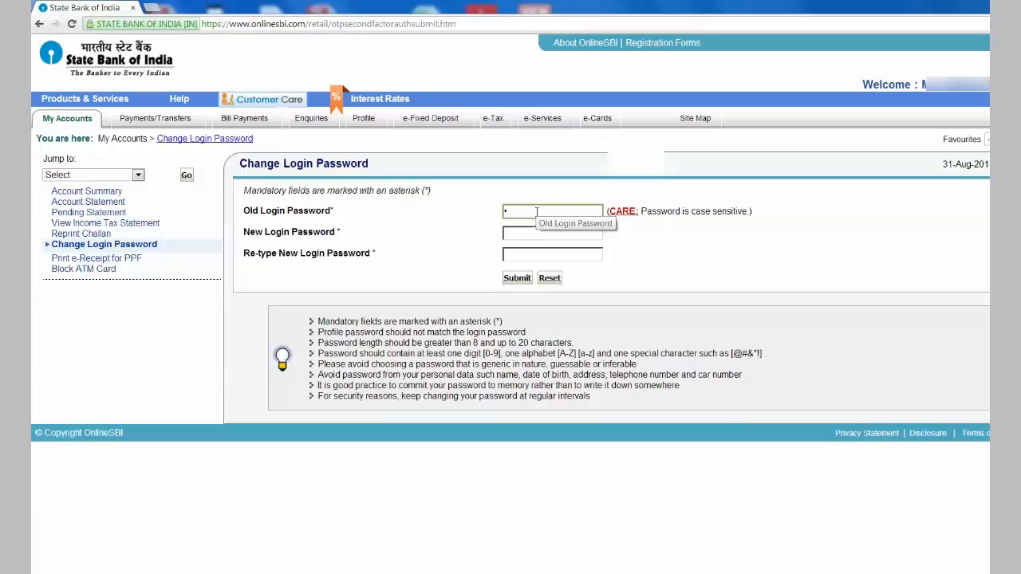
text(password)
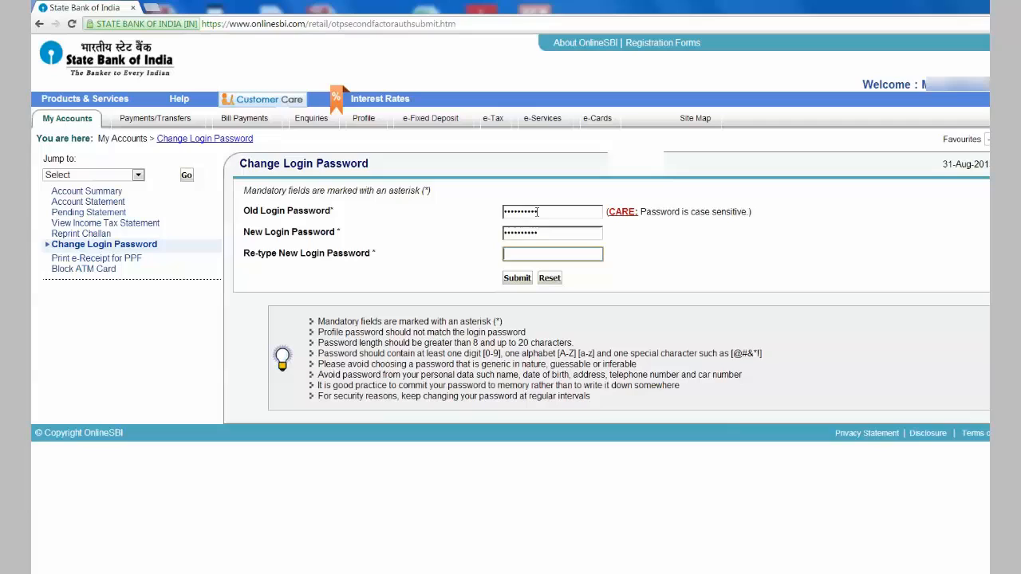
text(••••••)
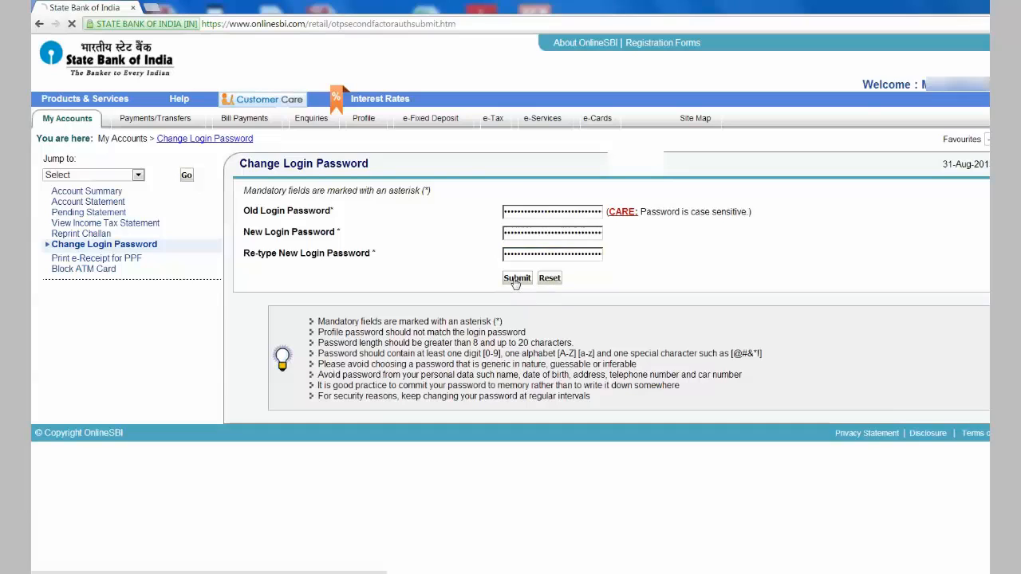
click(516, 278)
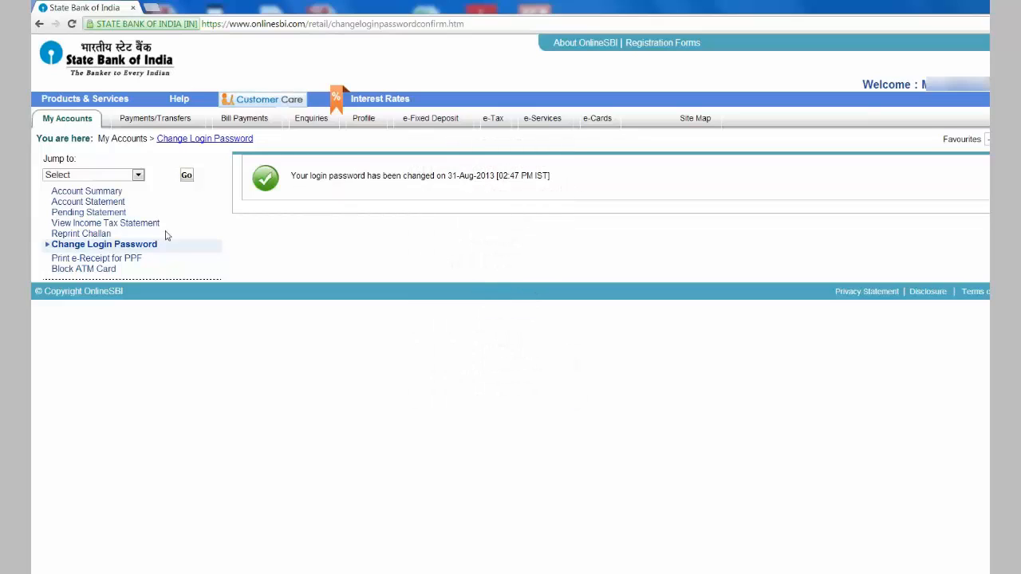
mouse_move(150, 249)
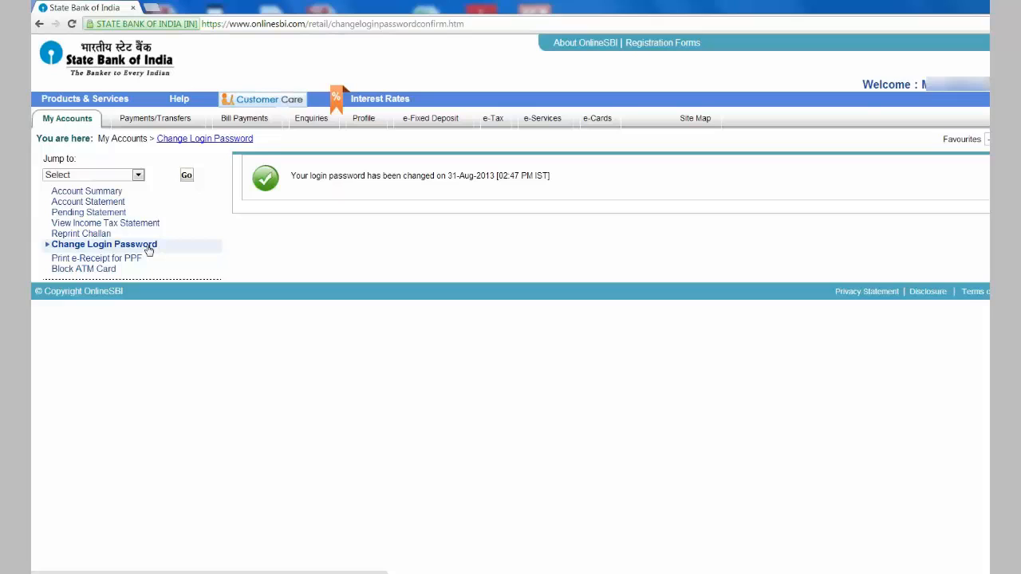
Return to the Change Login Password page from the left menu
click(104, 244)
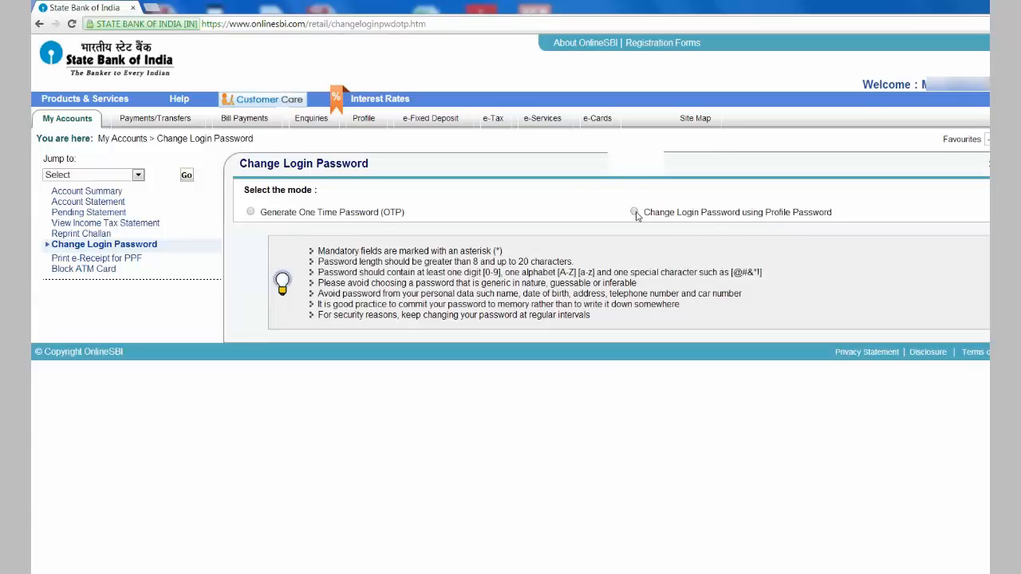
Choose the profile-password mode, enter the profile password and submit it for verification
click(635, 212)
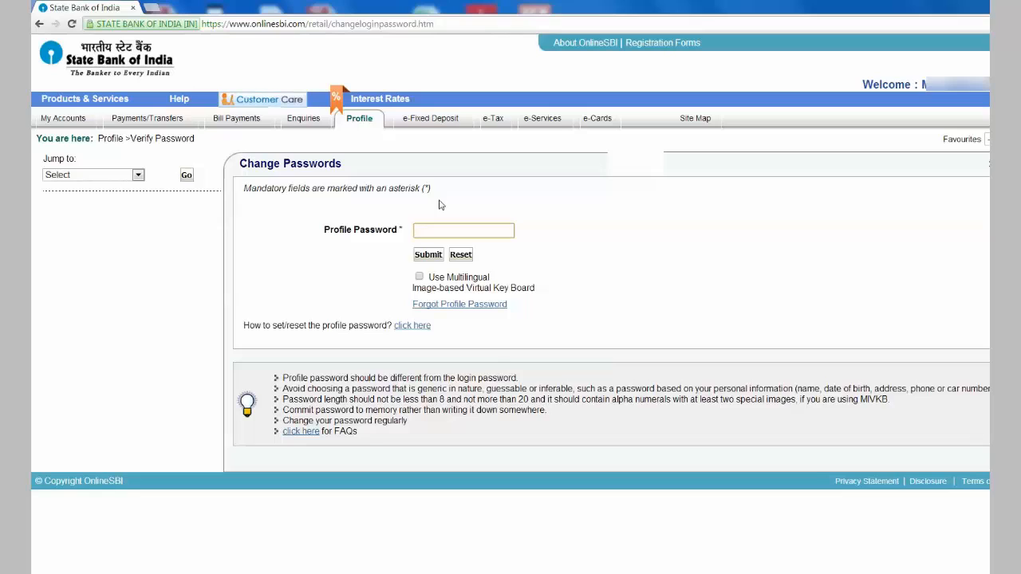
text(••)
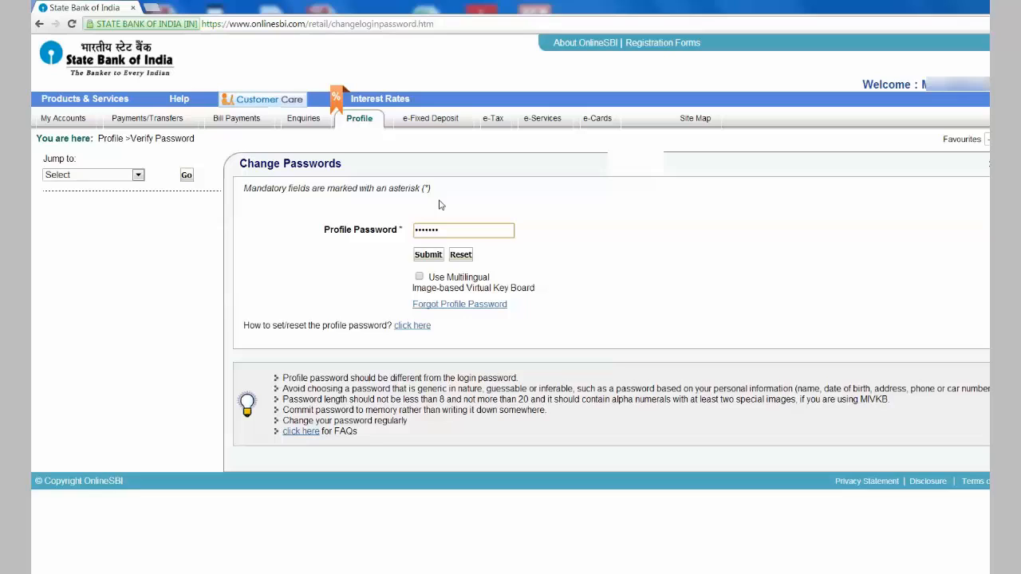
text(•)
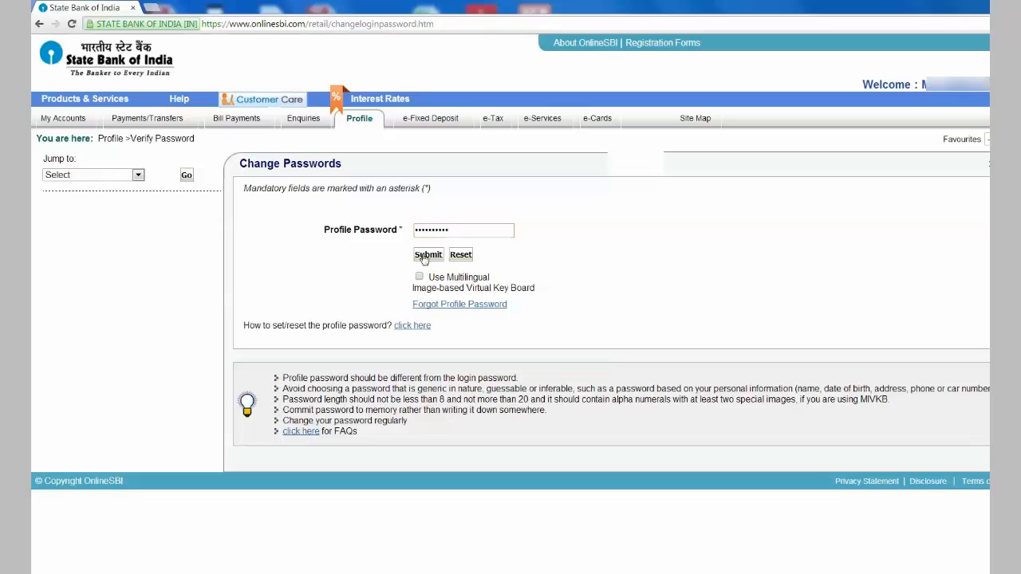
click(427, 255)
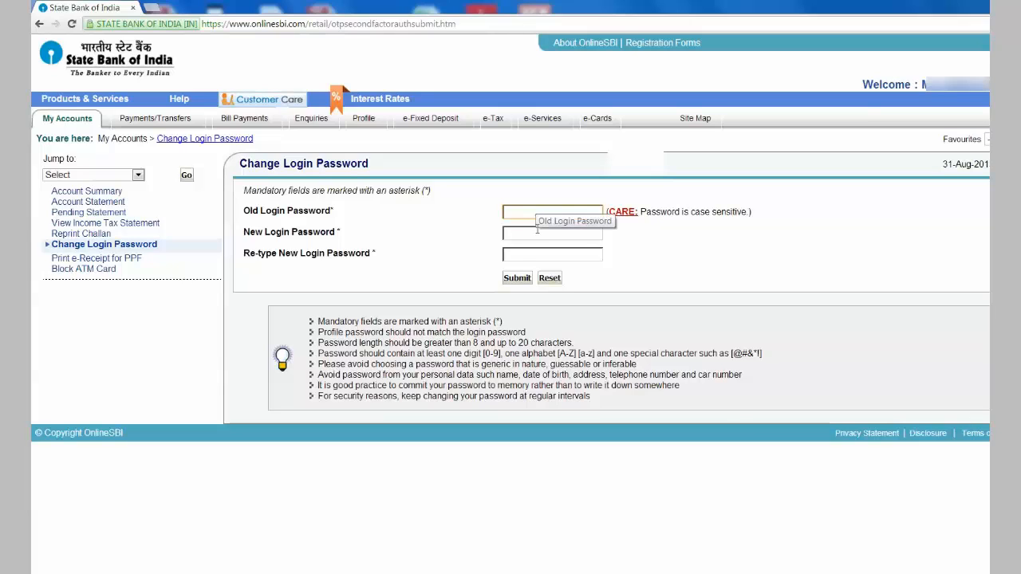
Enter the old and new login passwords again and submit, getting the 31-Aug-2013 confirmation
click(552, 233)
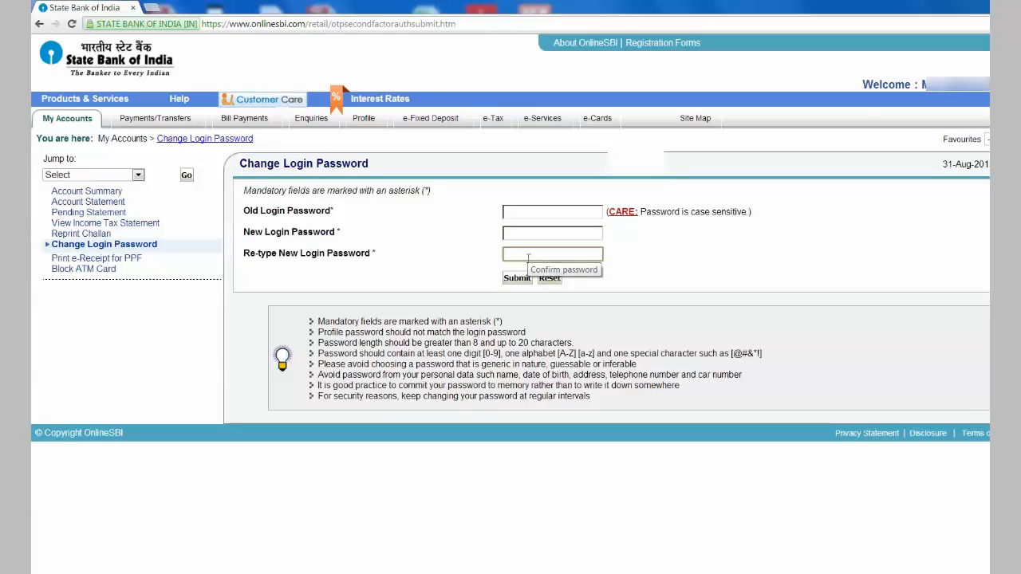
click(552, 210)
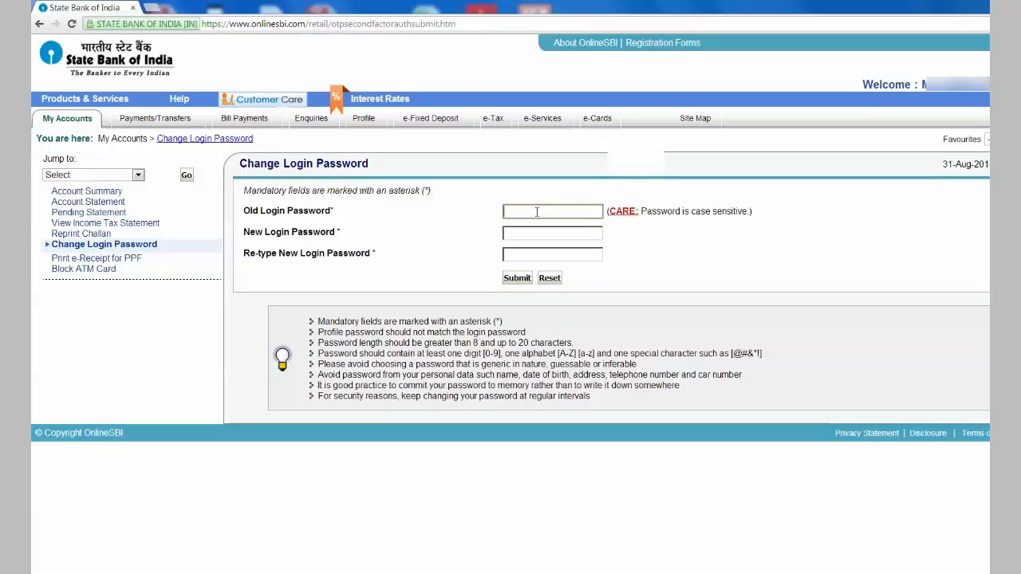
text(•)
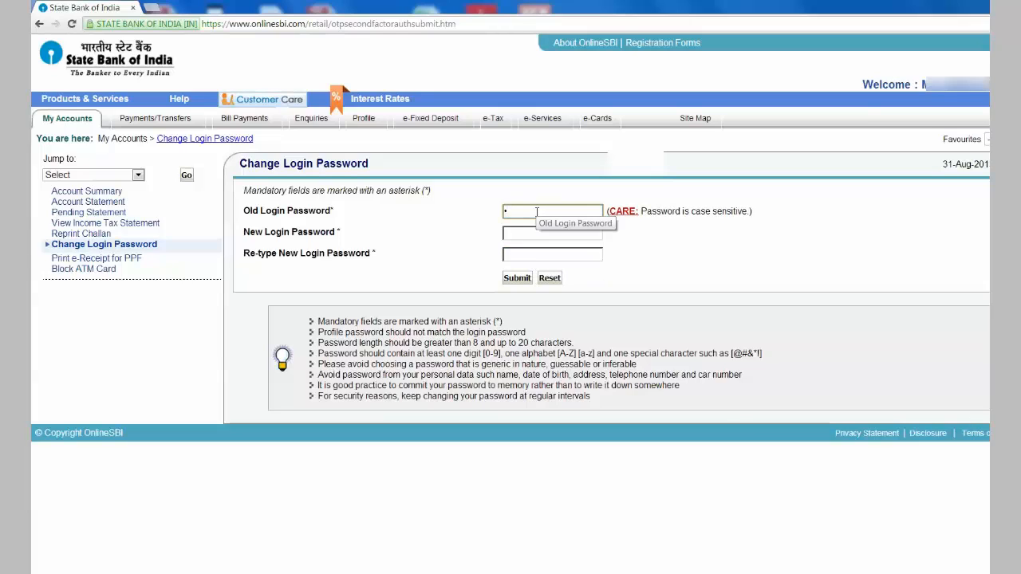
text(password)
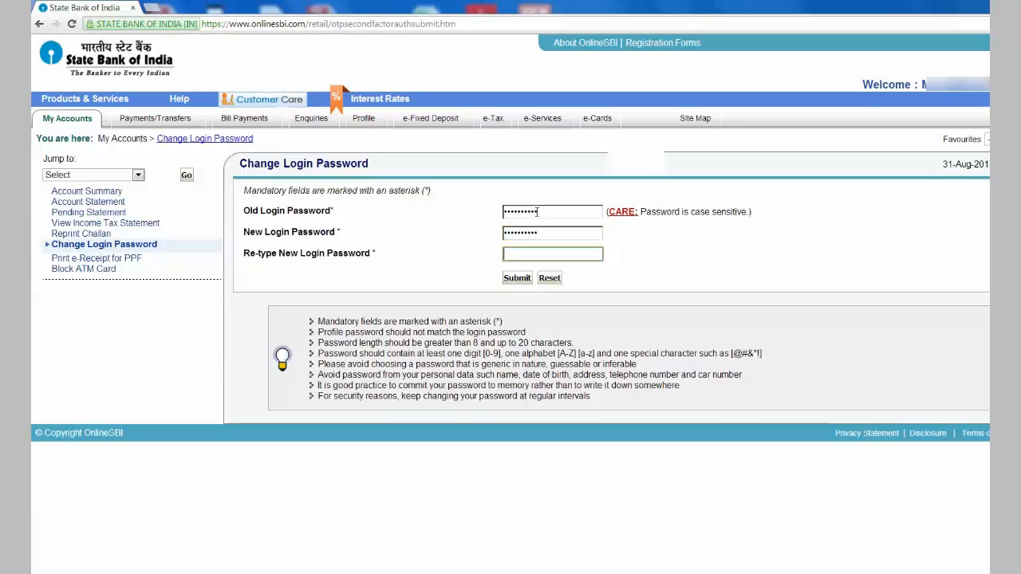
text(••••••)
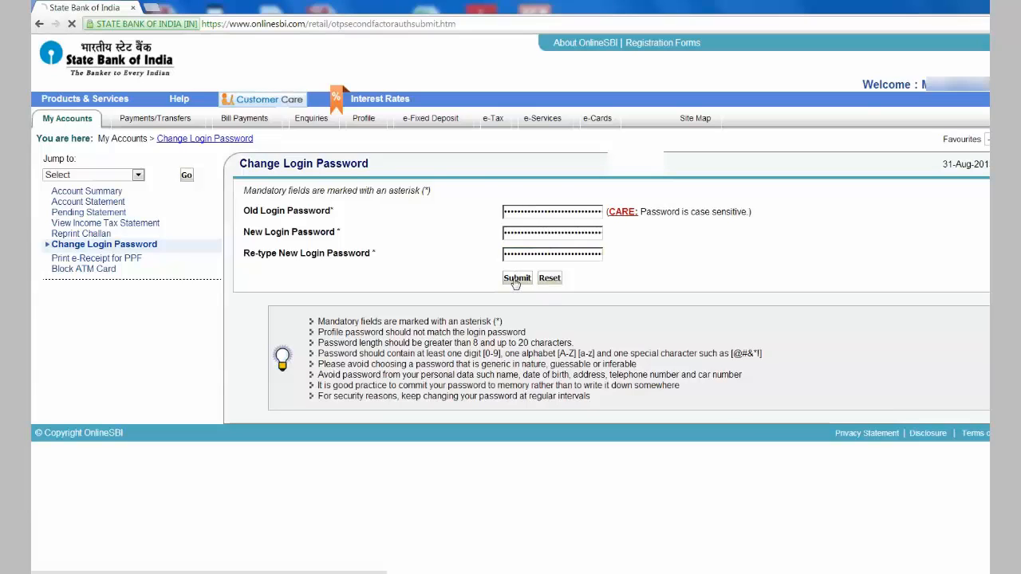
click(517, 277)
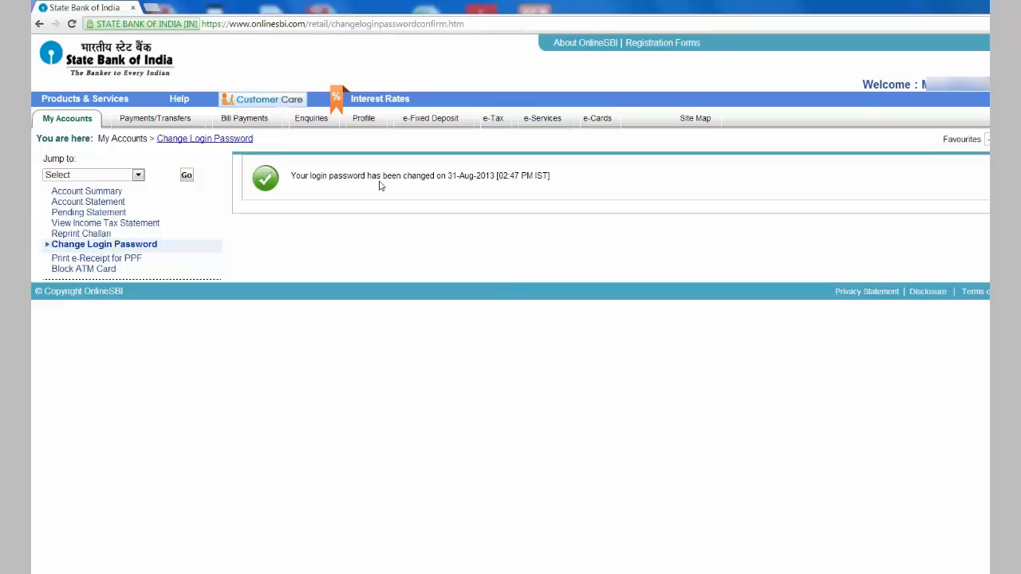
mouse_move(578, 185)
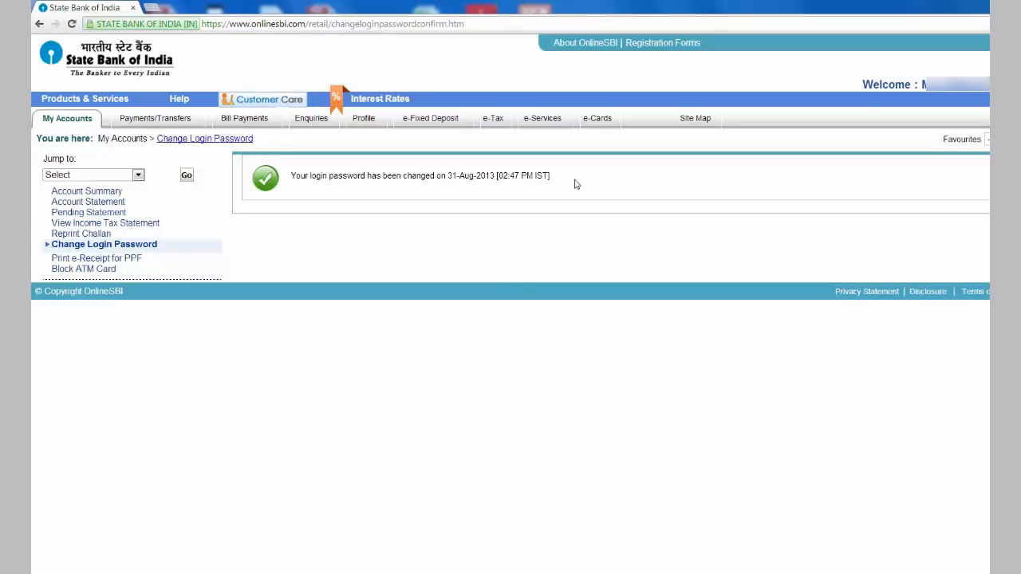